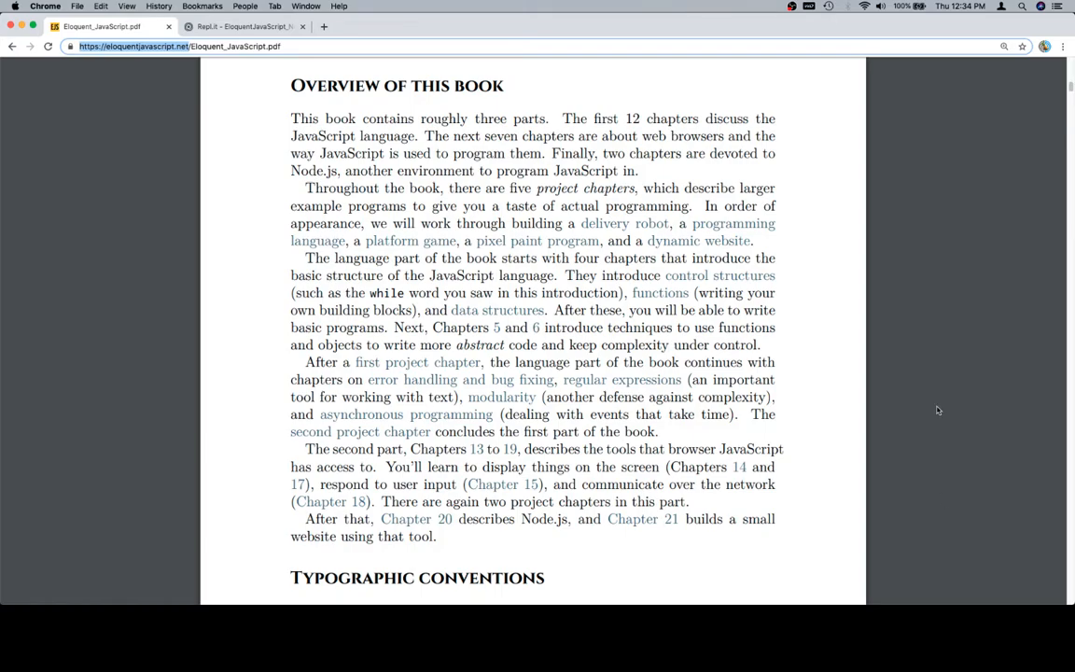
{"action": "mouse_move", "coordinate": [917, 313]}
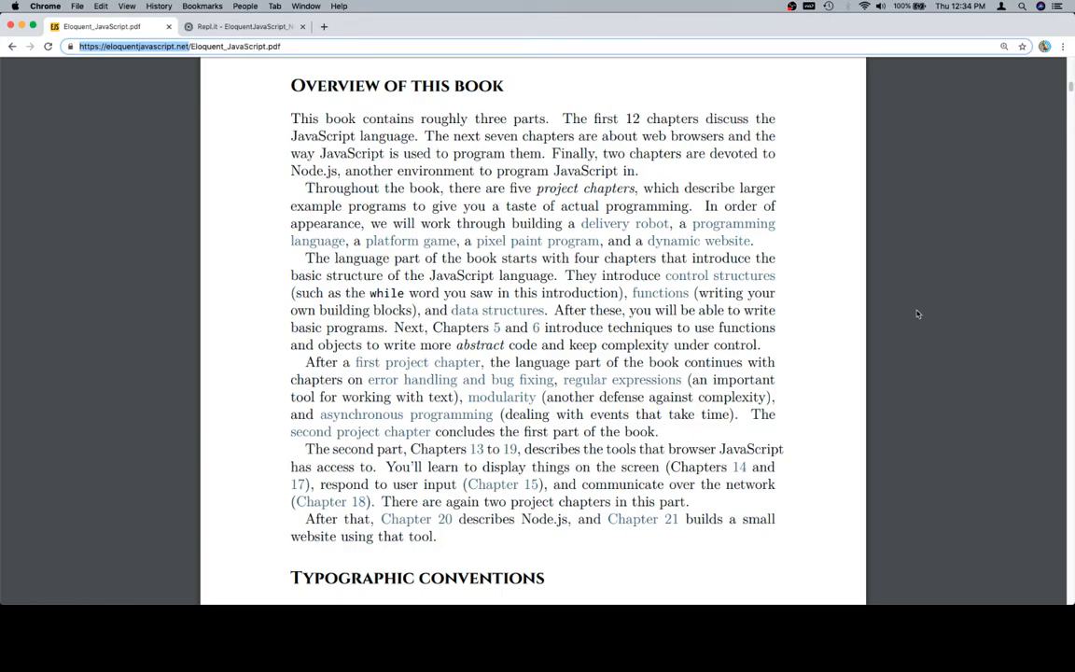